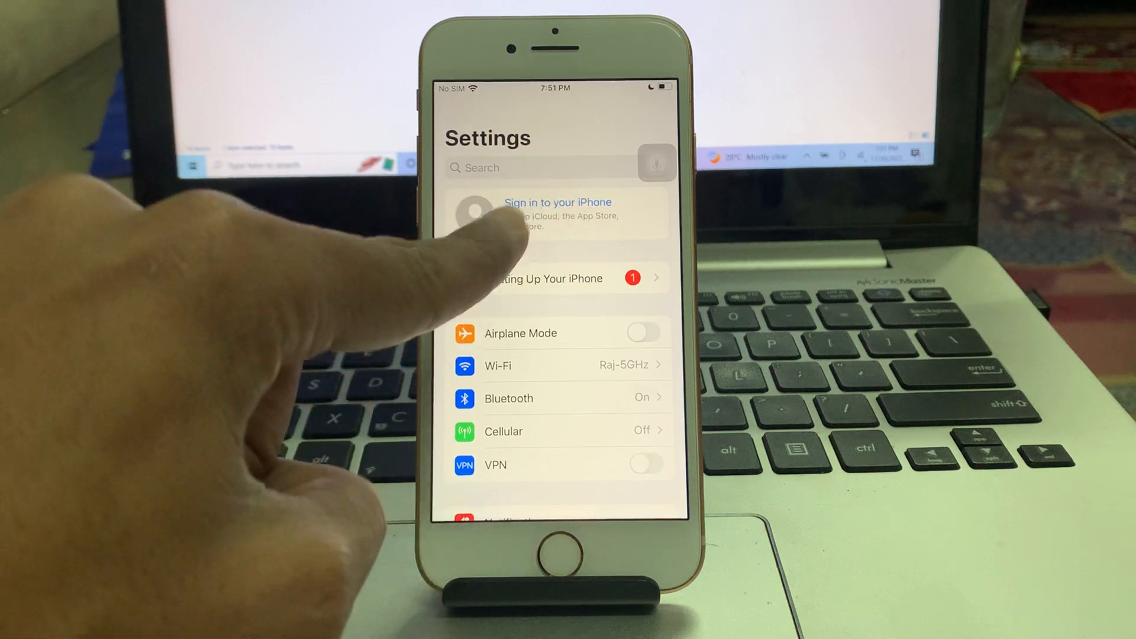
- Choose to create a new Apple ID and enter the first name iApple on the name form
left_click(556, 211)
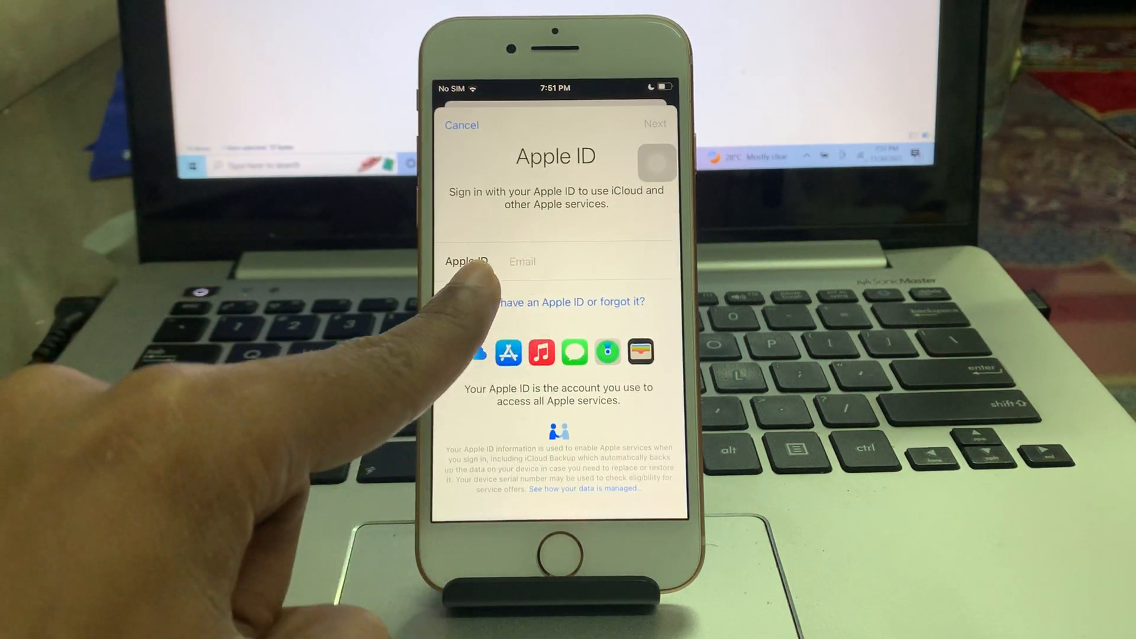
left_click(568, 301)
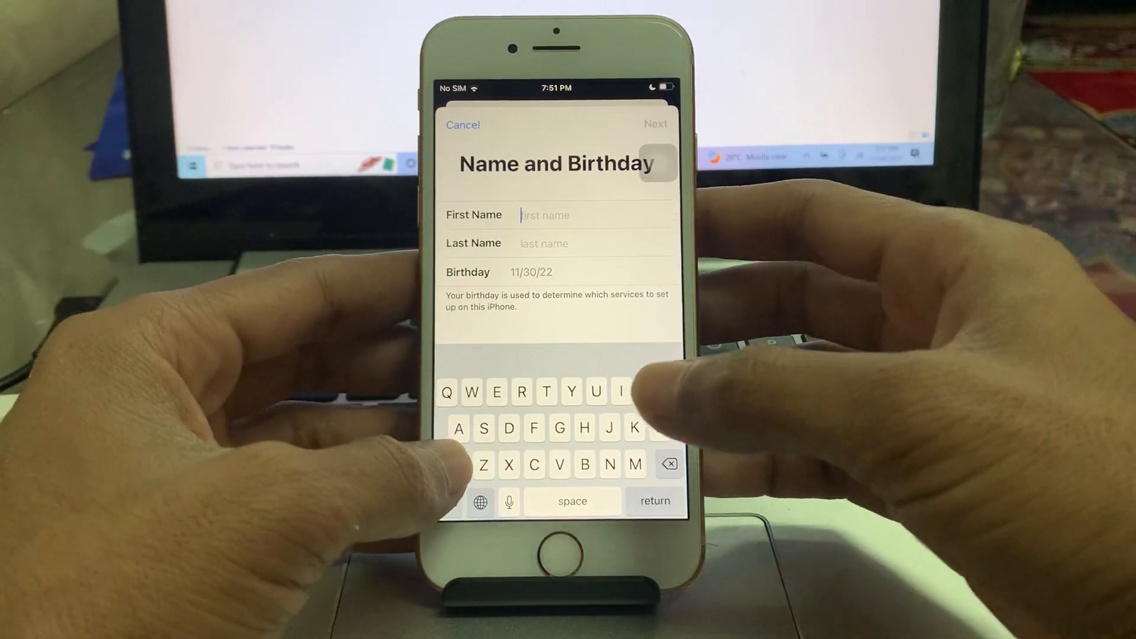
type("iApple")
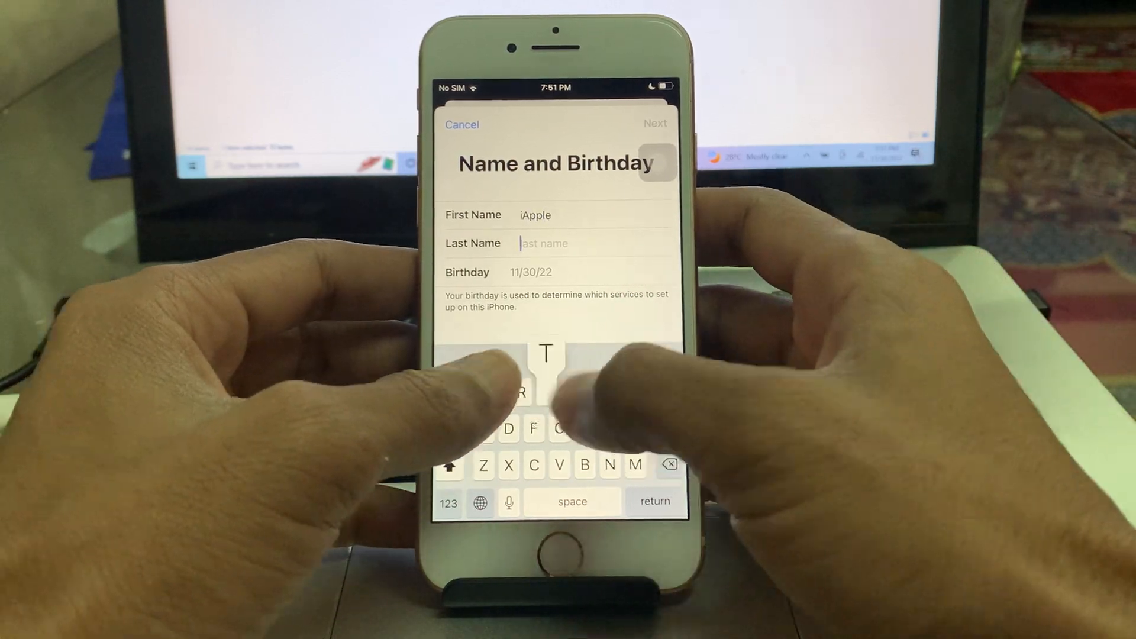
left_click(532, 272)
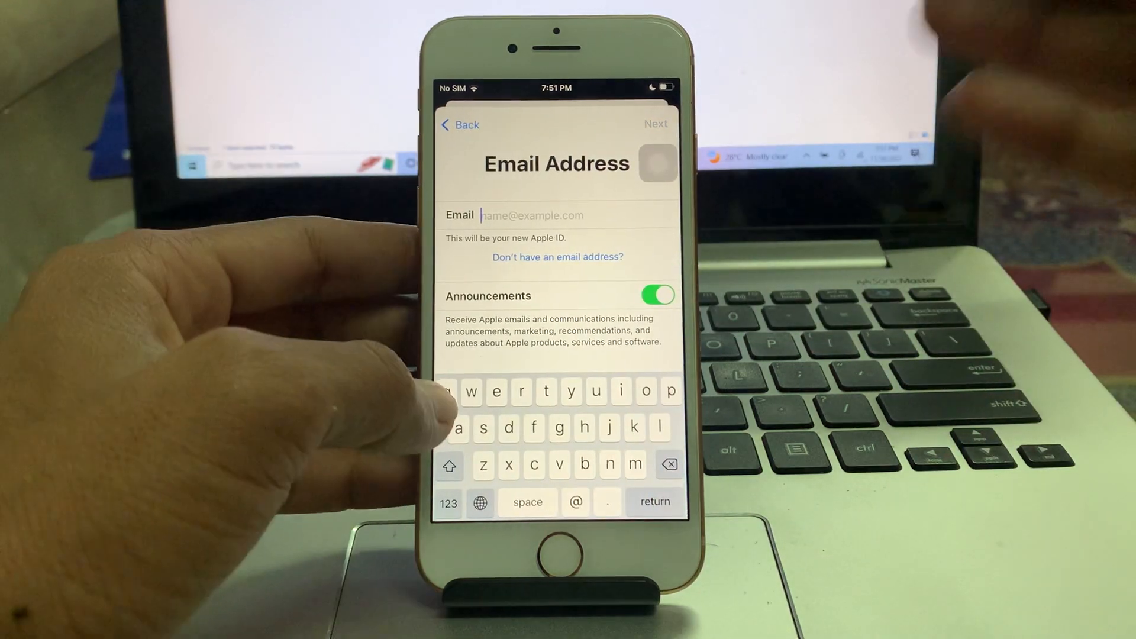
- Create the free iCloud address iapple790 as the new Apple ID's email and confirm it
type("iapp")
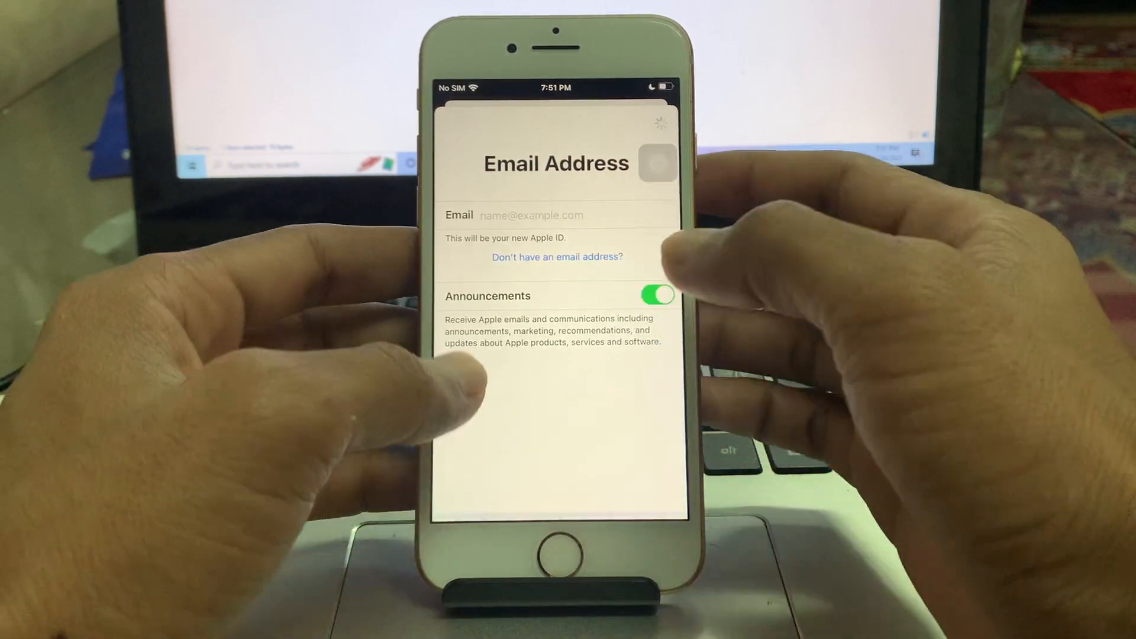
left_click(555, 215)
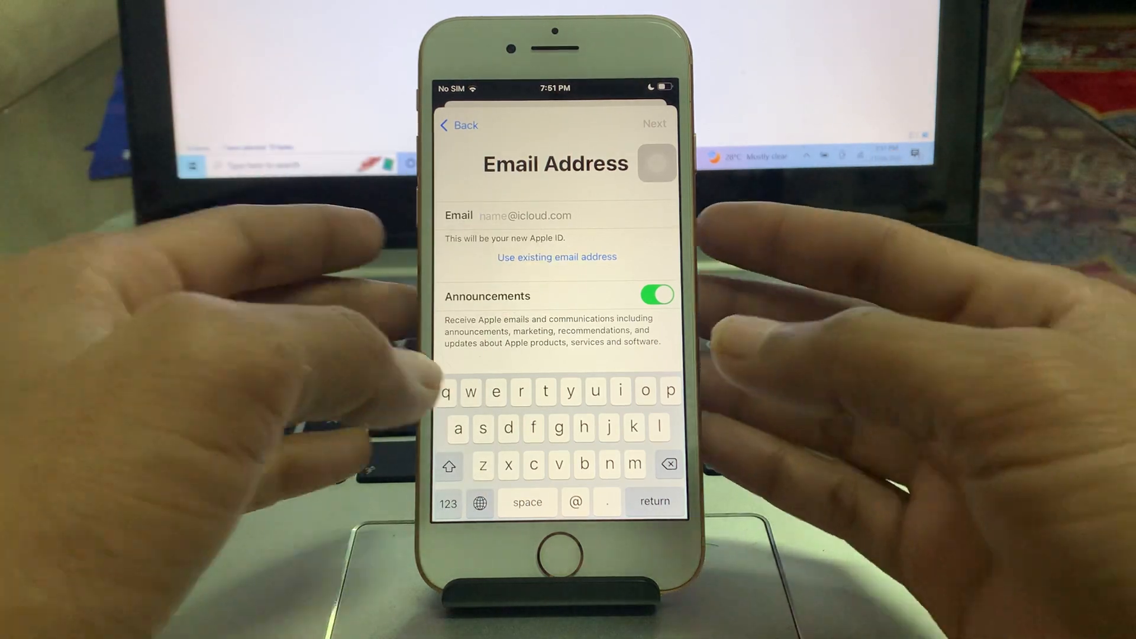
type("iappletech")
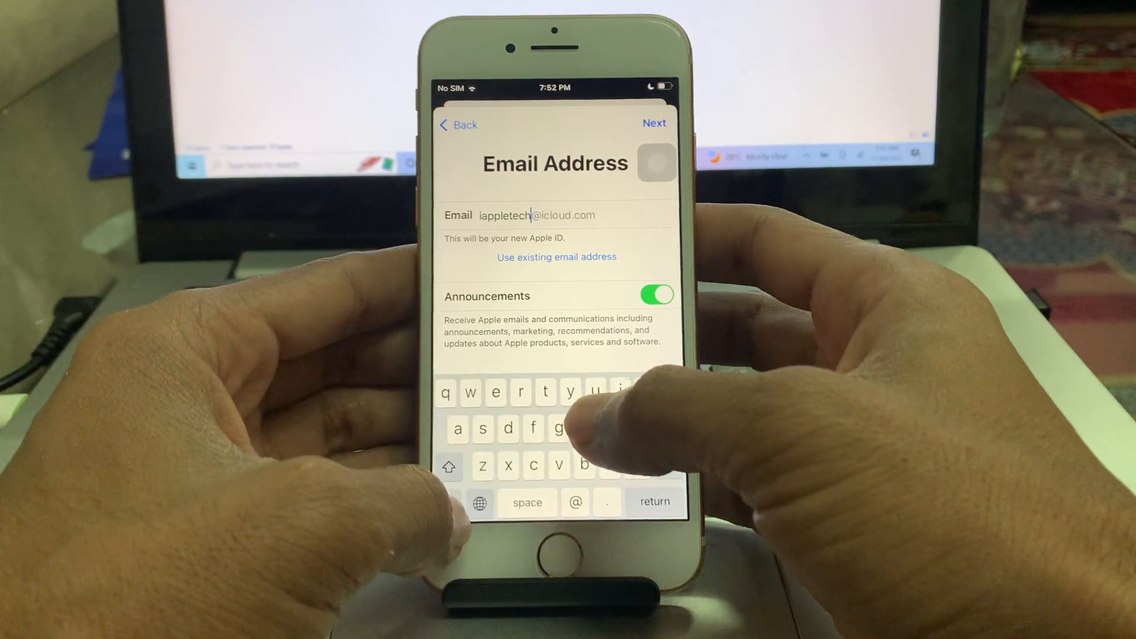
type("790")
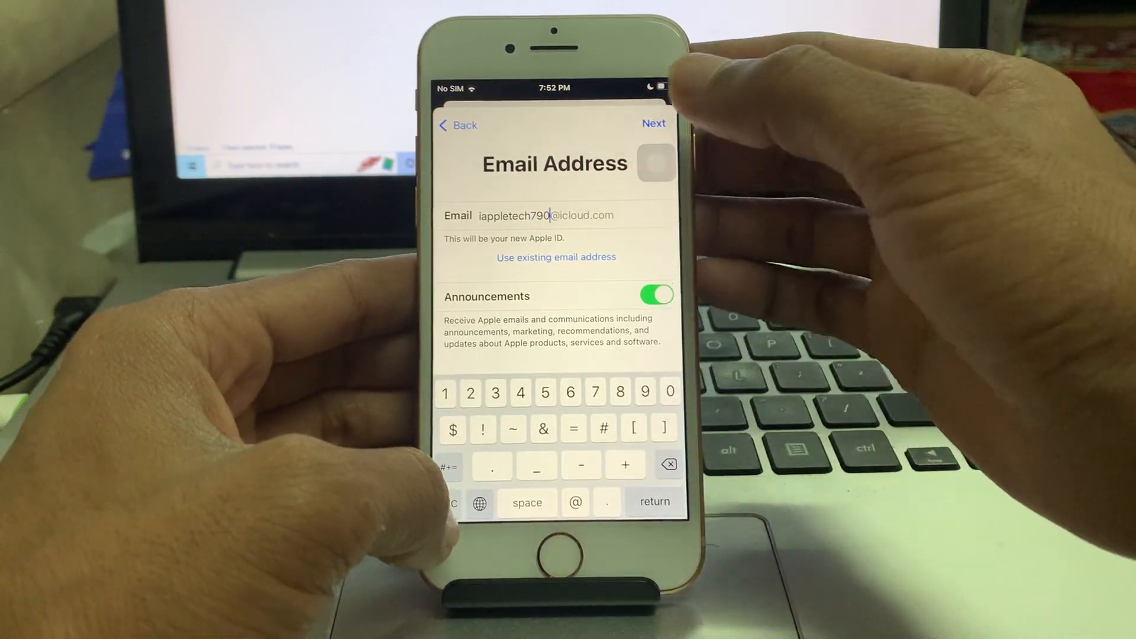
left_click(653, 123)
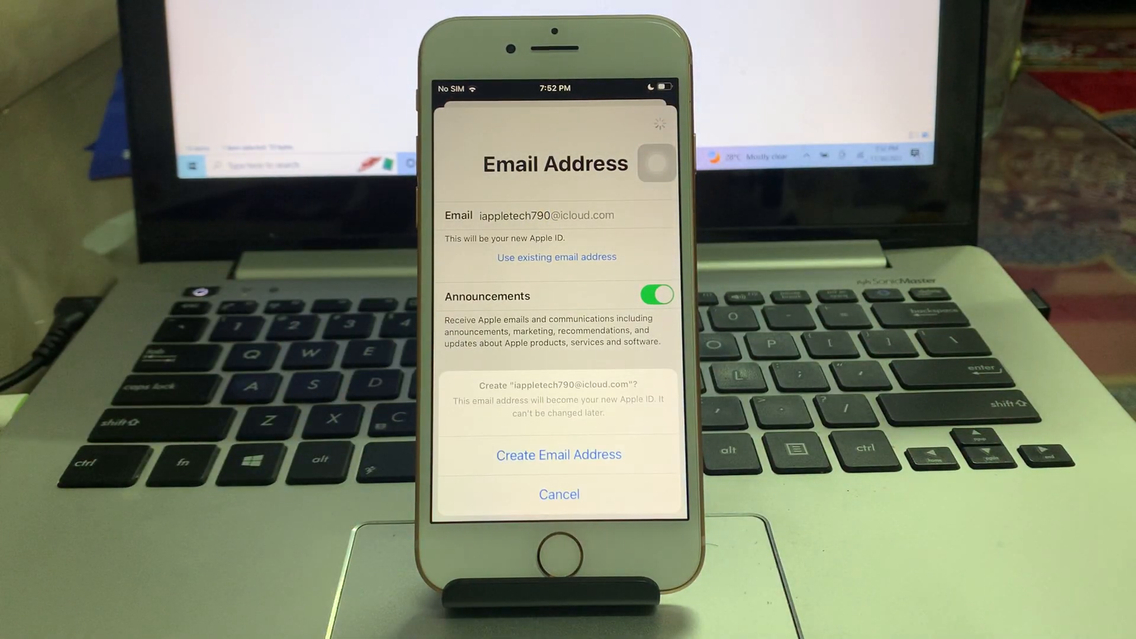
left_click(557, 455)
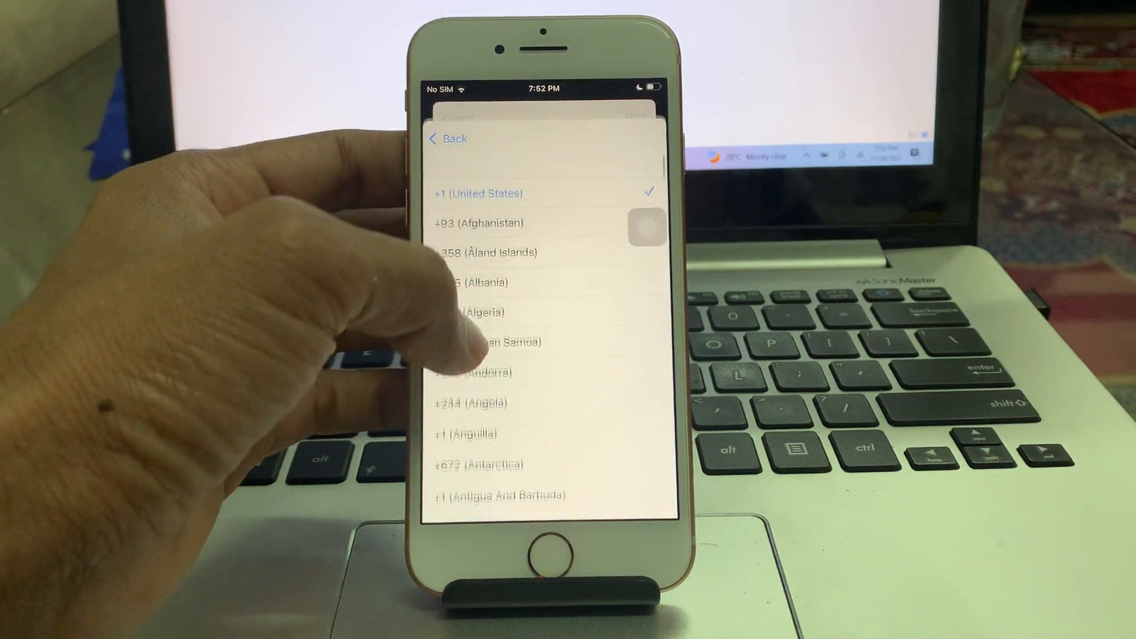
scroll("down", 3)
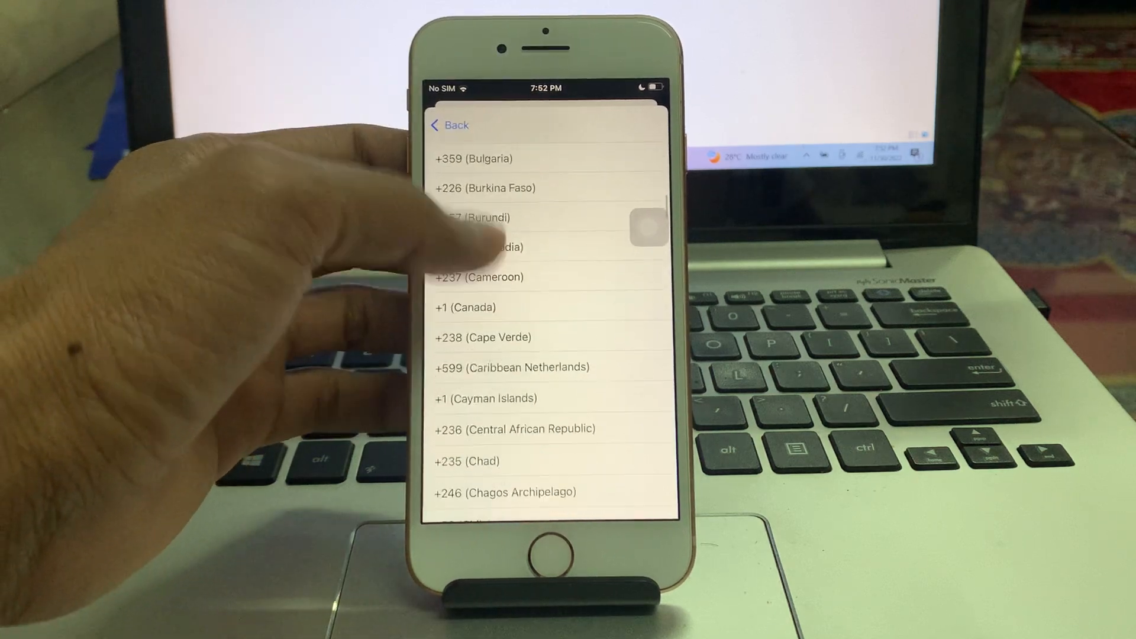
scroll("down", 3)
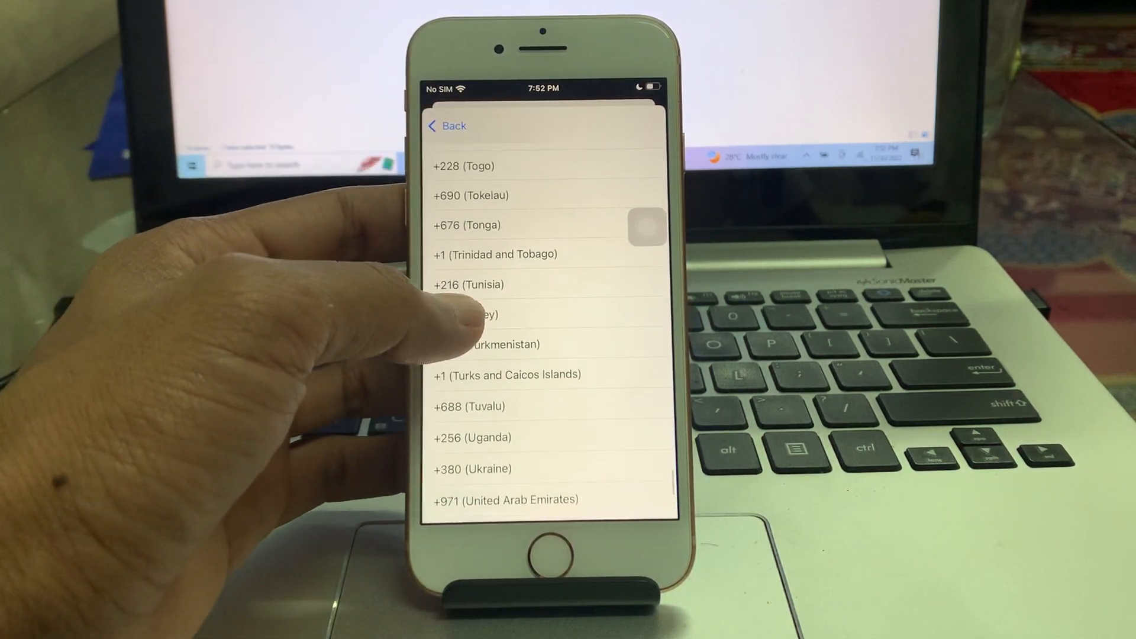
left_click(509, 500)
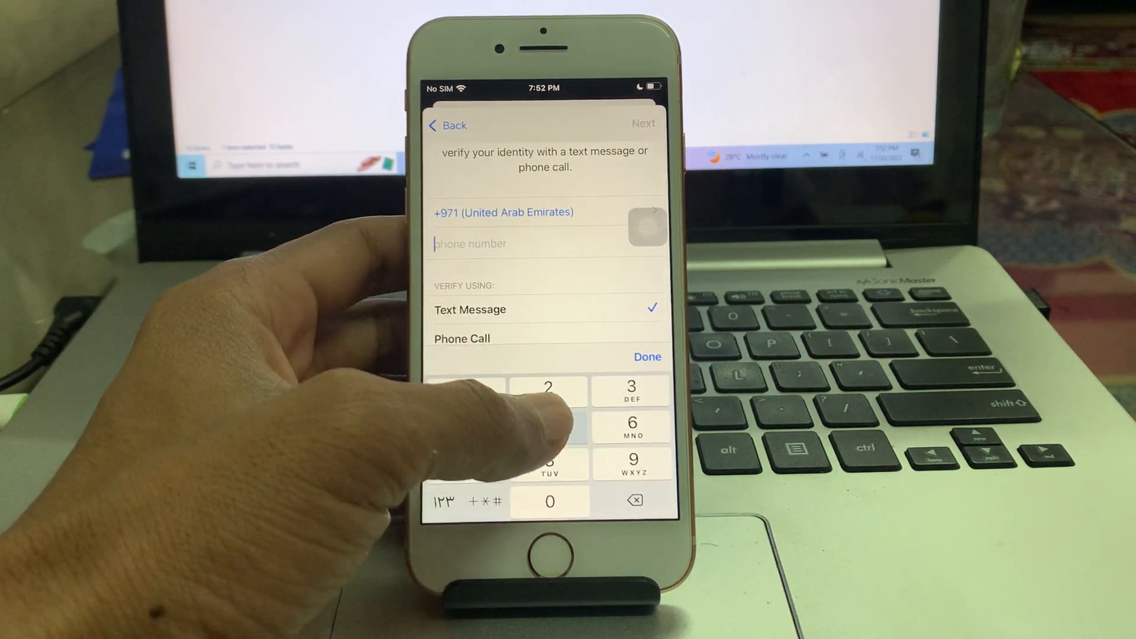
type("554335879")
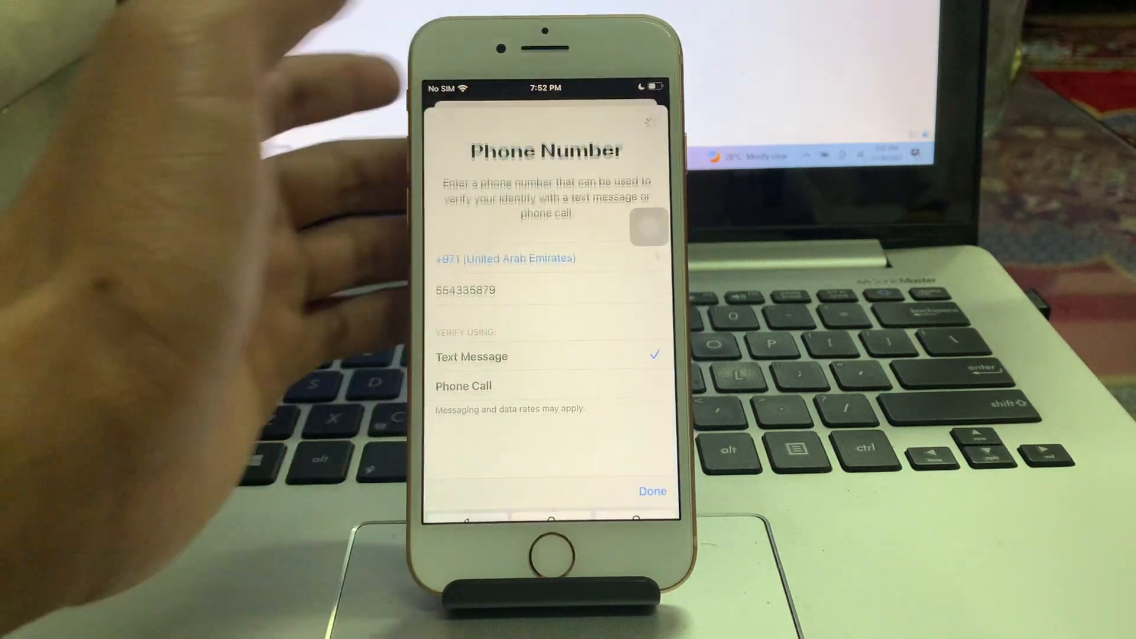
left_click(651, 490)
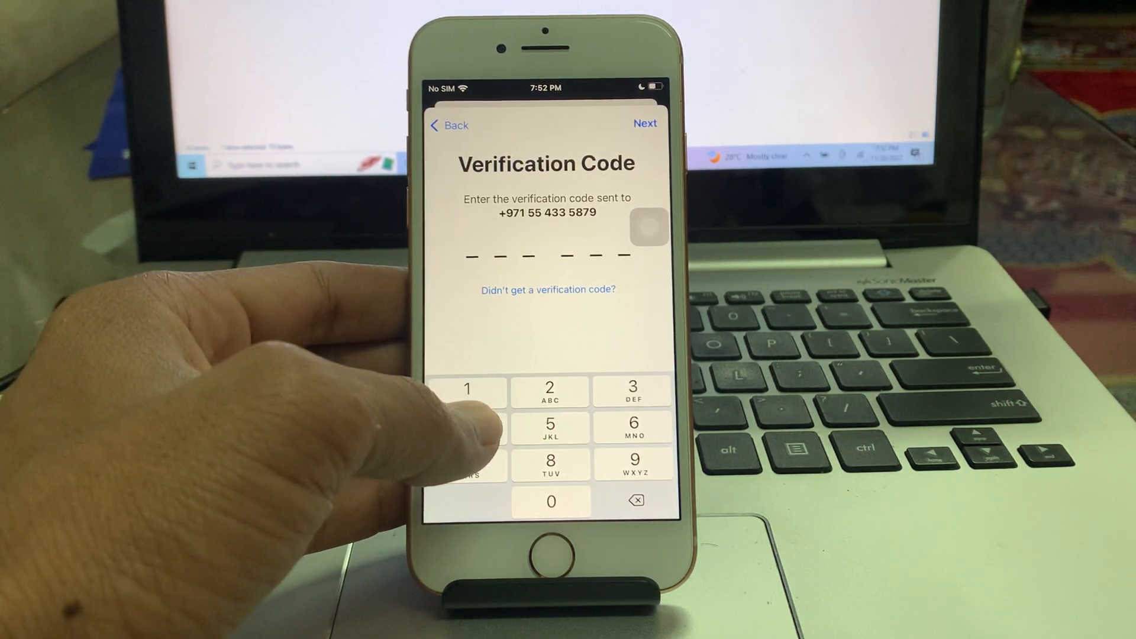
- Submit the received verification code and agree to the Terms and Conditions to sign in to iCloud
left_click(549, 463)
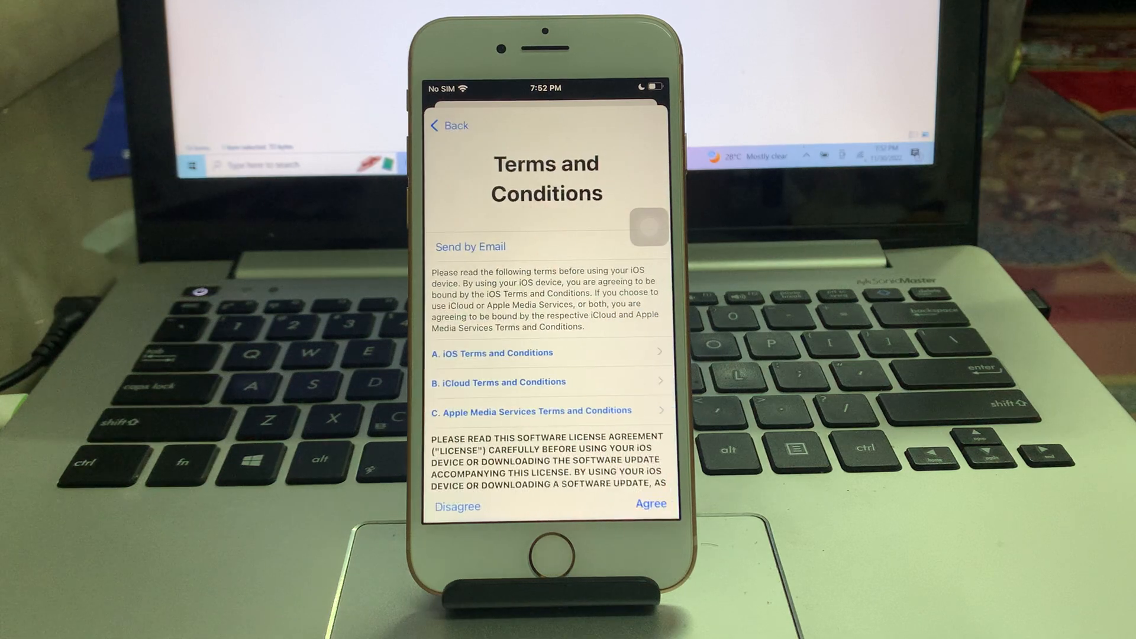
left_click(650, 503)
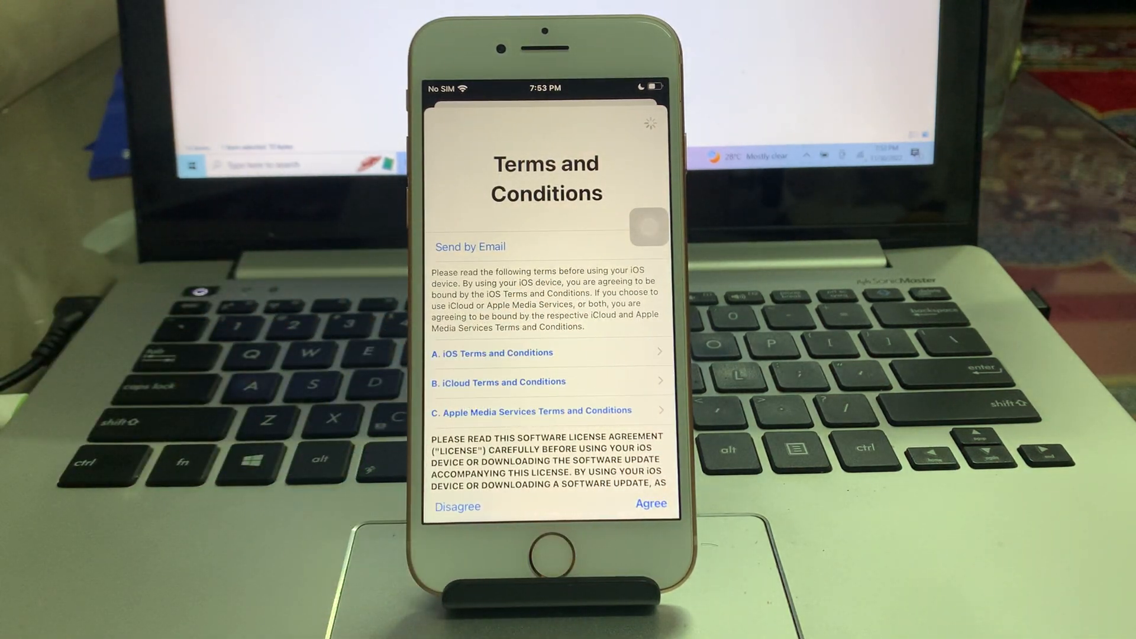
left_click(650, 503)
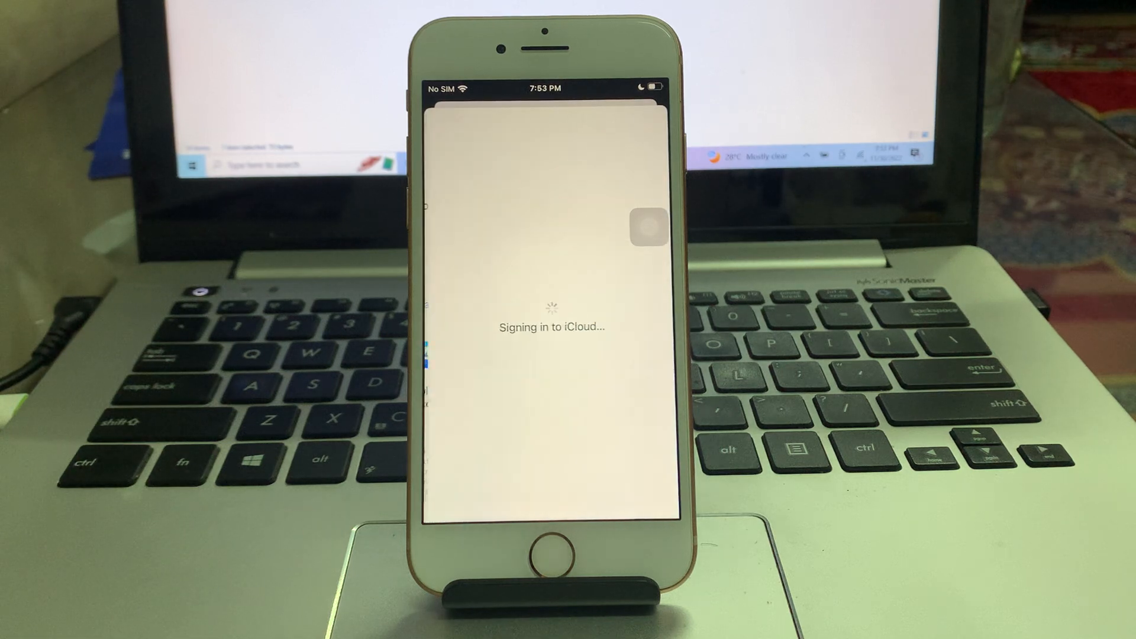